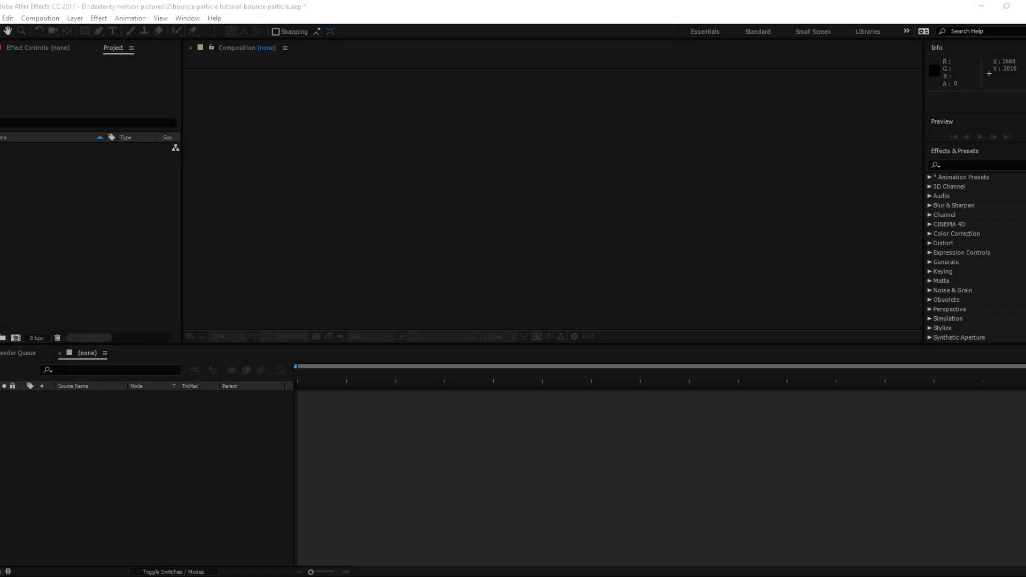
Create a new HDTV 1080 25, 30-second composition named bounce particle.
{"action": "left_click", "coordinate": [39, 19]}
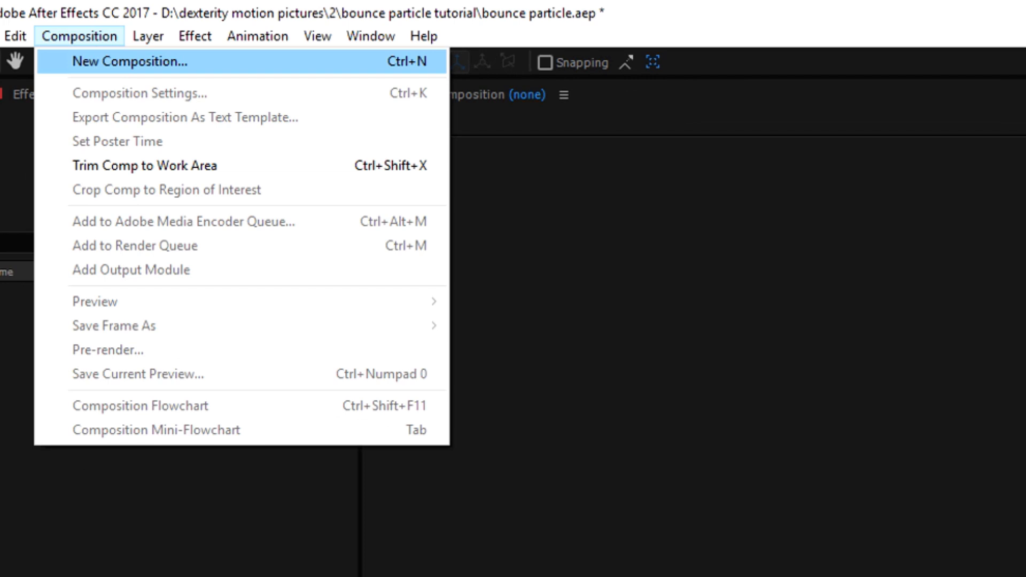
{"action": "left_click", "coordinate": [129, 61]}
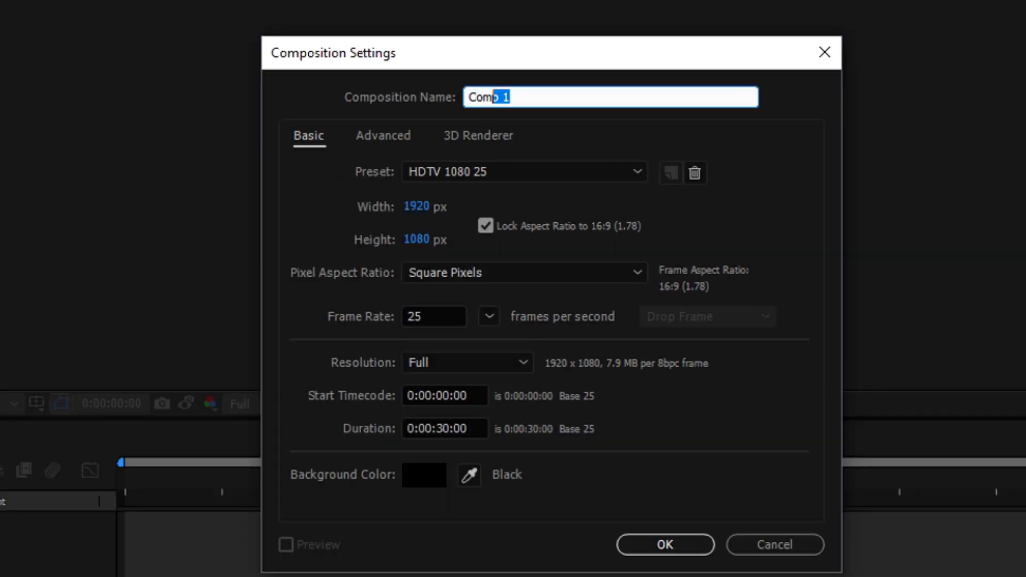
{"action": "type", "text": "boun"}
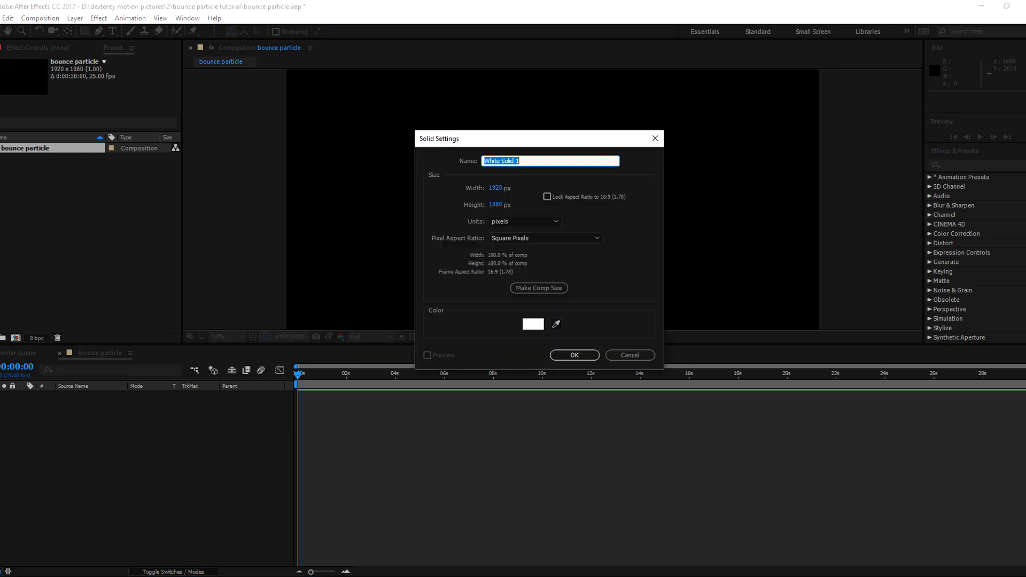
Add a full-frame solid layer named background to the composition.
{"action": "type", "text": "bal"}
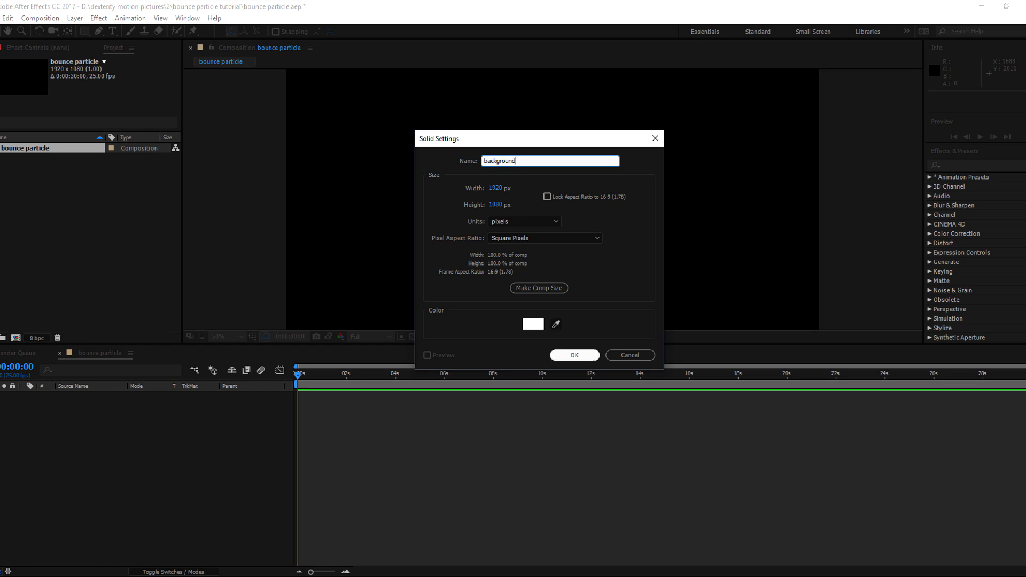
{"action": "left_click", "coordinate": [573, 355]}
{"action": "type", "text": "4"}
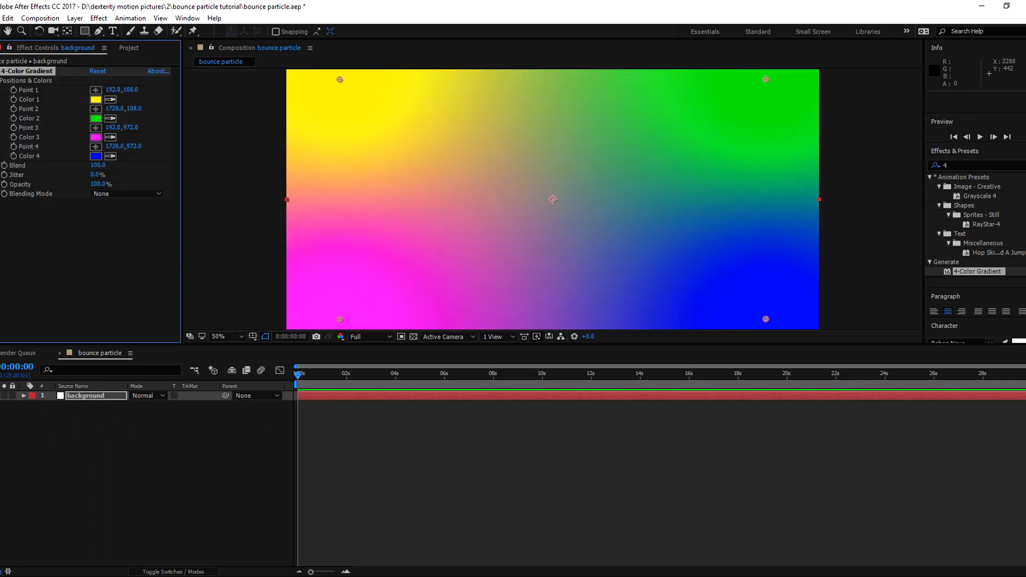
Colour the 4-Color Gradient cyan in the top-left and near black in the other corners.
{"action": "left_click", "coordinate": [96, 99]}
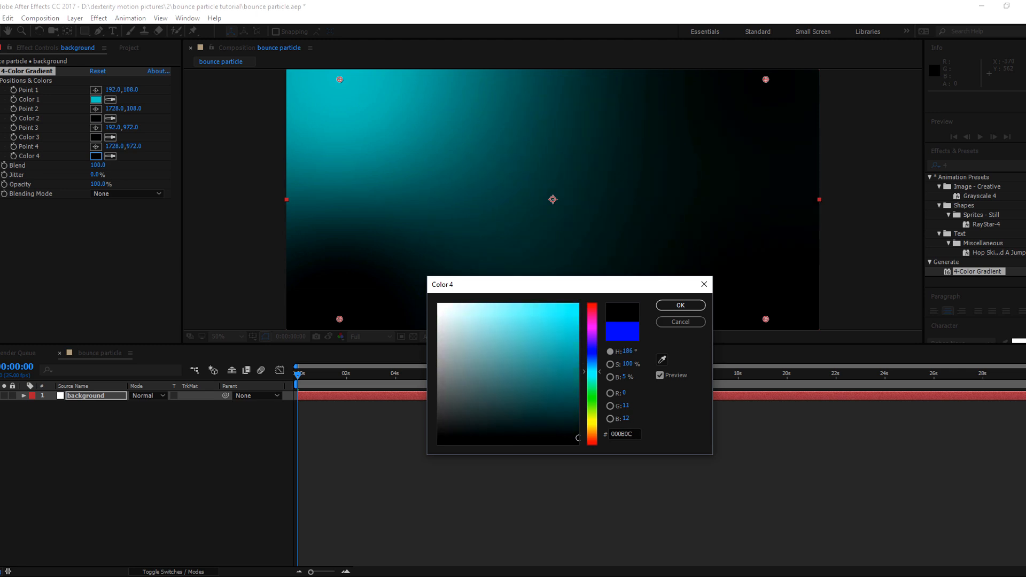
{"action": "left_click", "coordinate": [680, 305]}
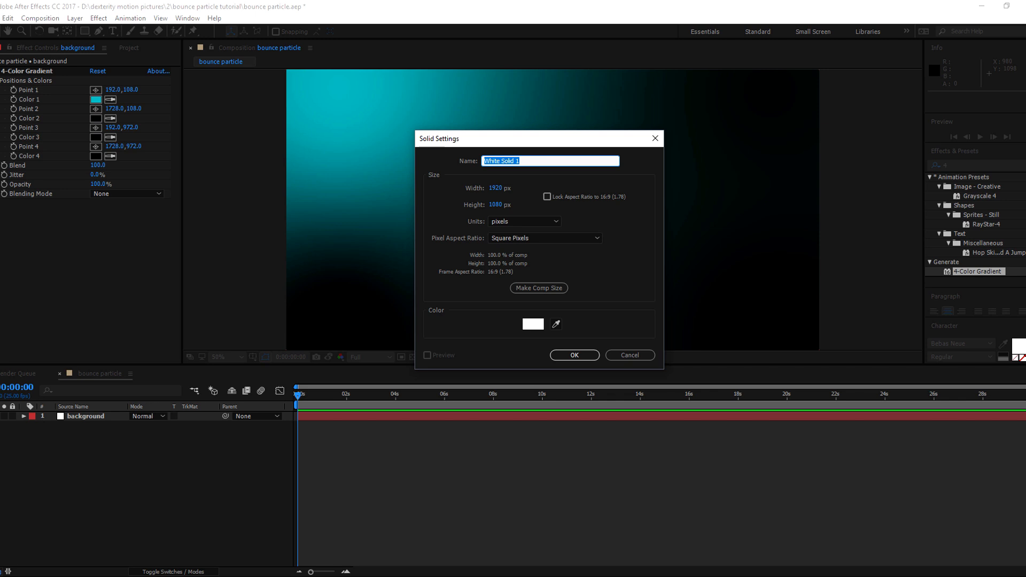
Add a white full-frame solid layer named particles above the background.
{"action": "type", "text": "particle"}
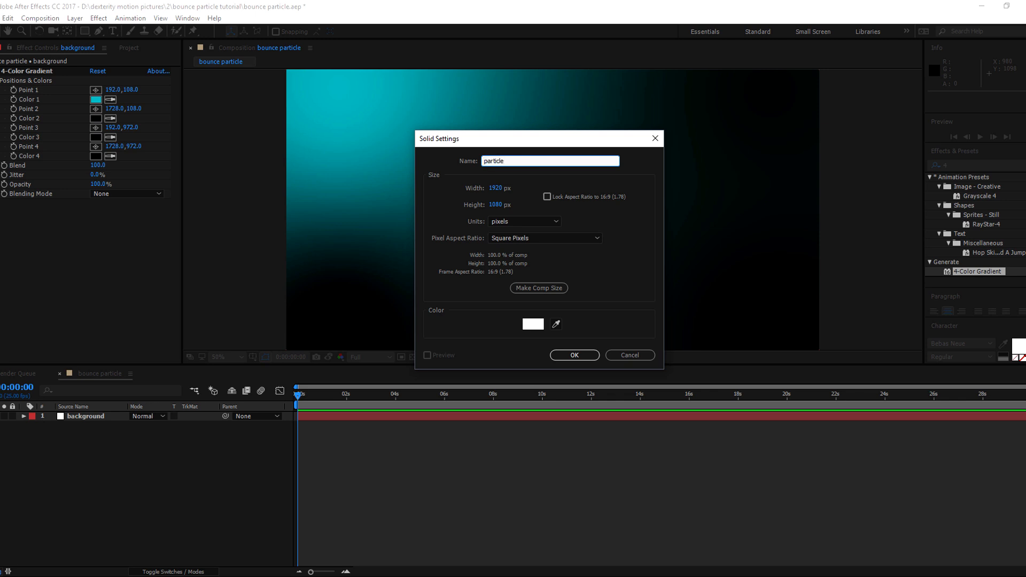
{"action": "type", "text": "s"}
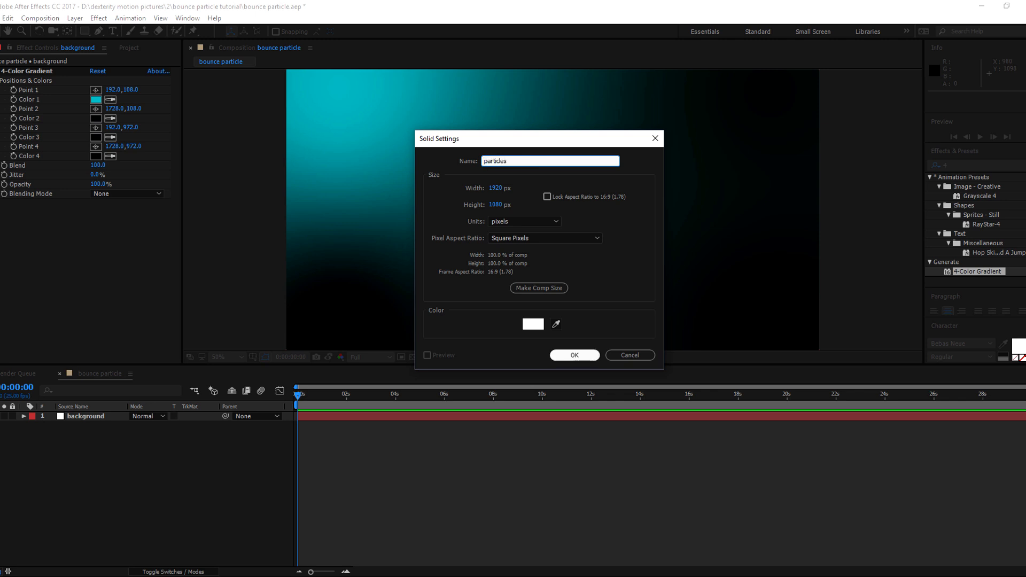
{"action": "left_click", "coordinate": [573, 355]}
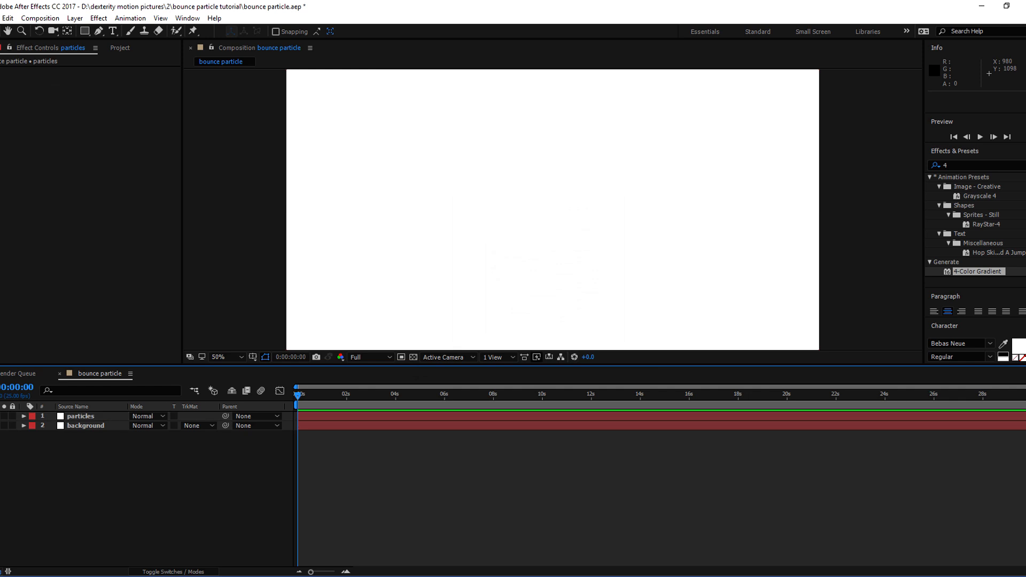
Apply CC Particle World to the particles layer with Particle Type Lens Convex.
{"action": "right_click", "coordinate": [80, 416]}
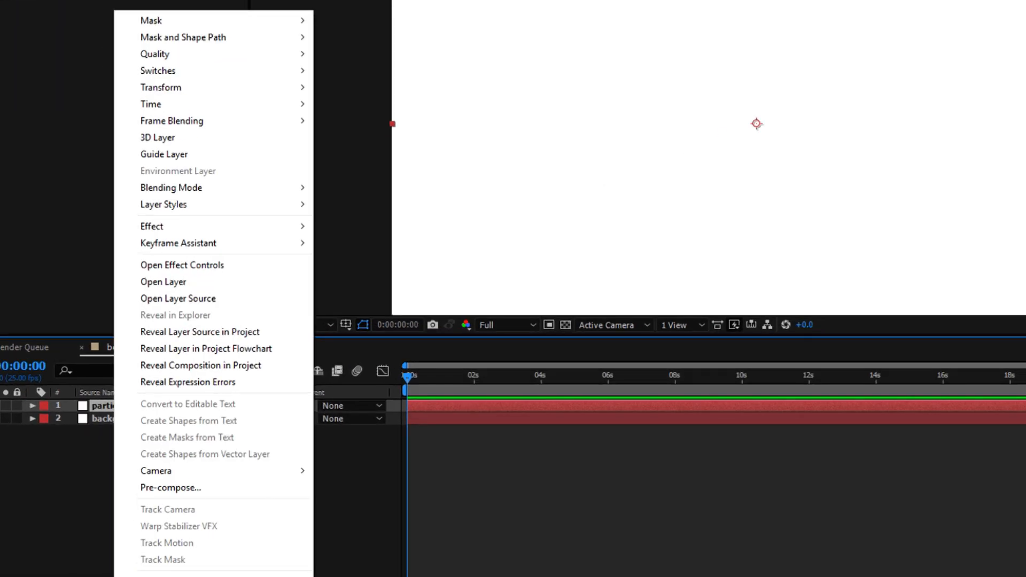
{"action": "mouse_move", "coordinate": [151, 226]}
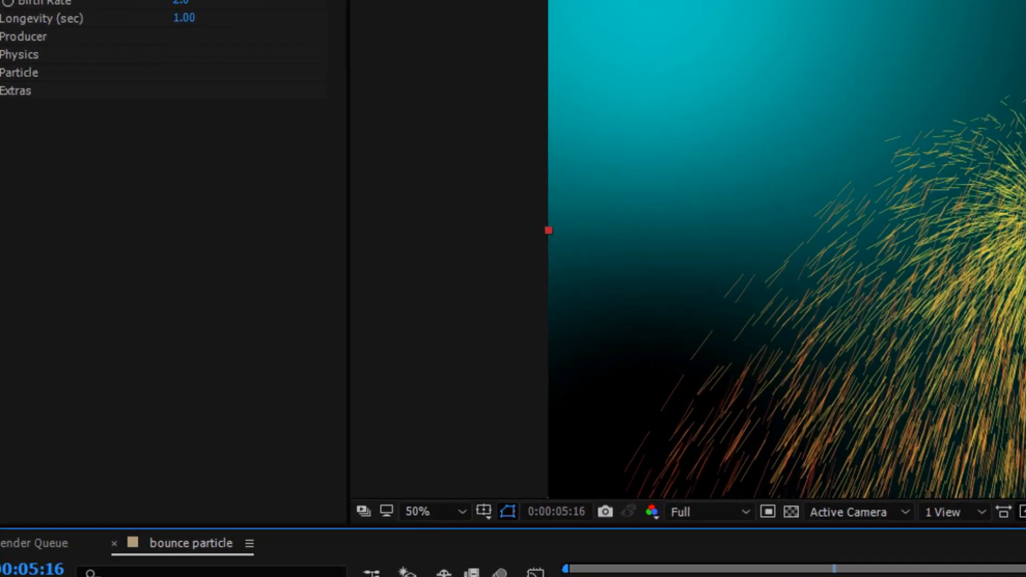
{"action": "left_click", "coordinate": [6, 71]}
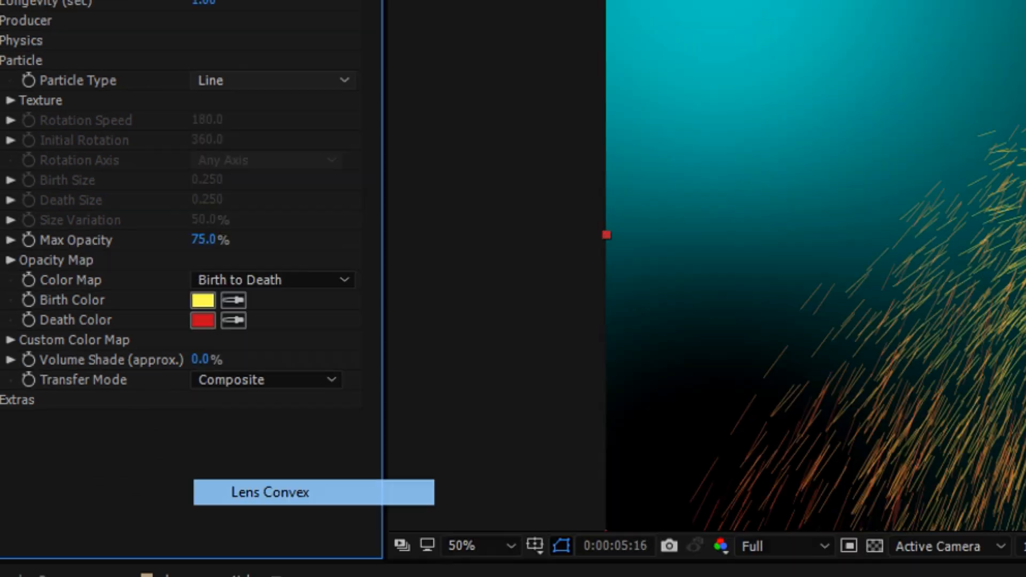
{"action": "left_click", "coordinate": [270, 492]}
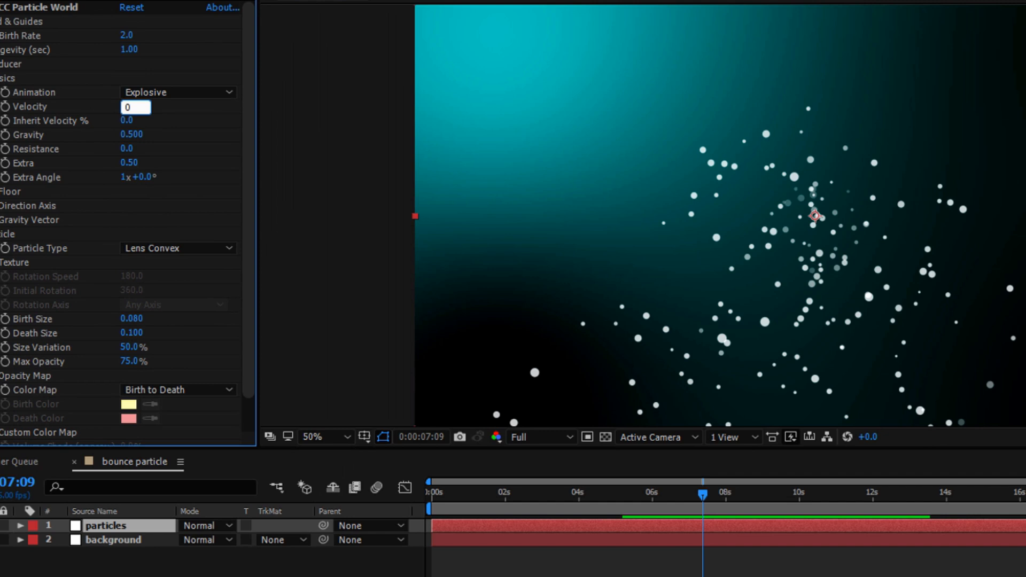
Set particle velocity to 0.00 and lower gravity to 0.03.
{"action": "type", "text": "0.00"}
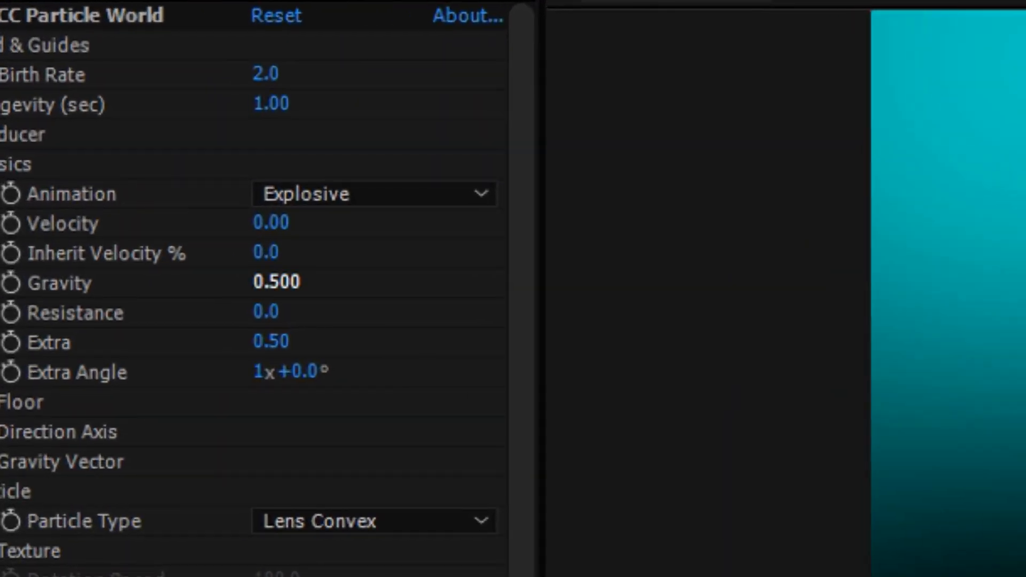
{"action": "left_click_drag", "start_coordinate": [276, 281], "coordinate": [255, 282]}
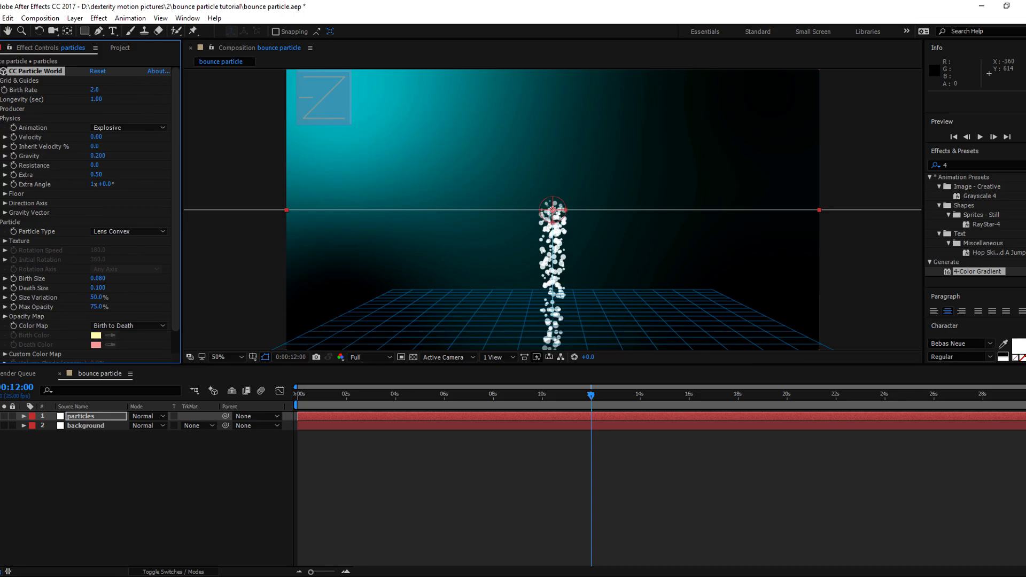
{"action": "left_click", "coordinate": [98, 156]}
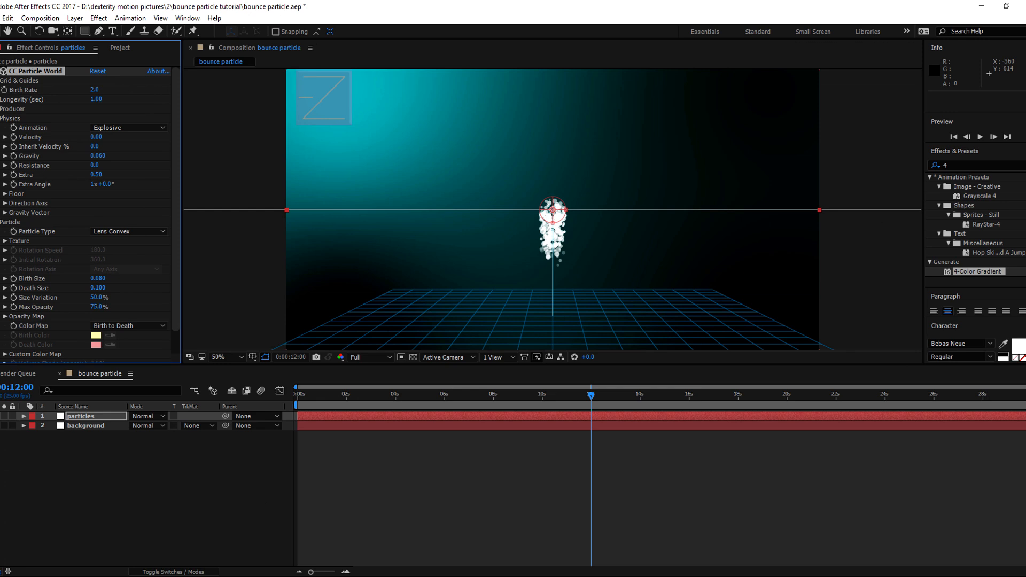
{"action": "left_click", "coordinate": [98, 156]}
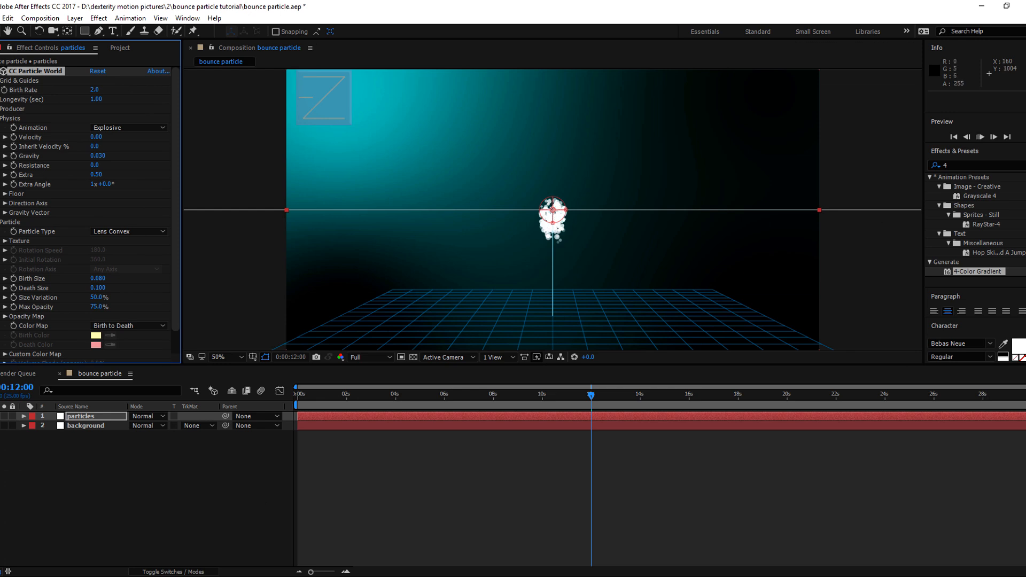
{"action": "left_click", "coordinate": [436, 393]}
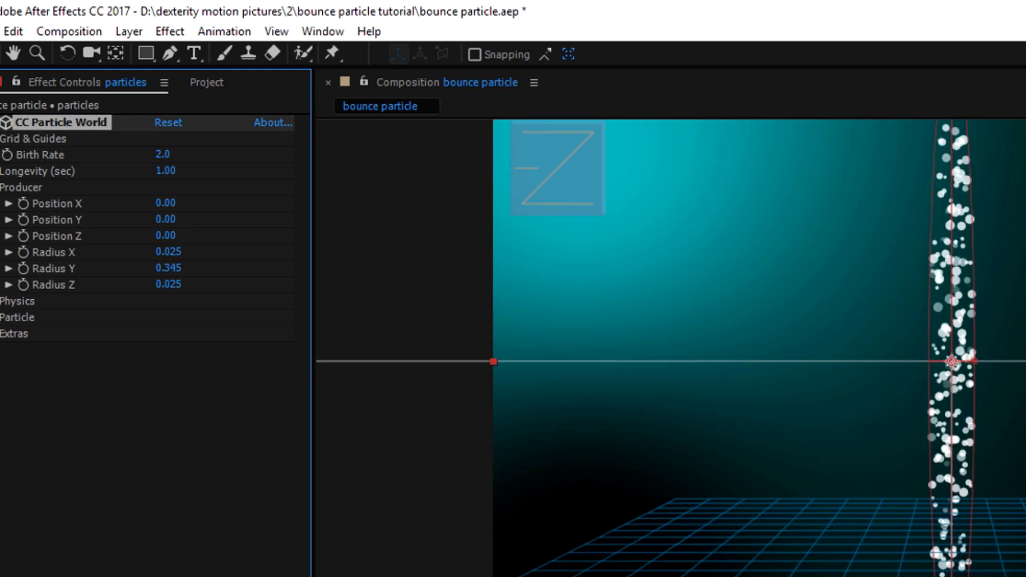
Widen the producer to radius X 1.115 and radius Y 0.525 so particles fill the frame.
{"action": "left_click", "coordinate": [168, 268]}
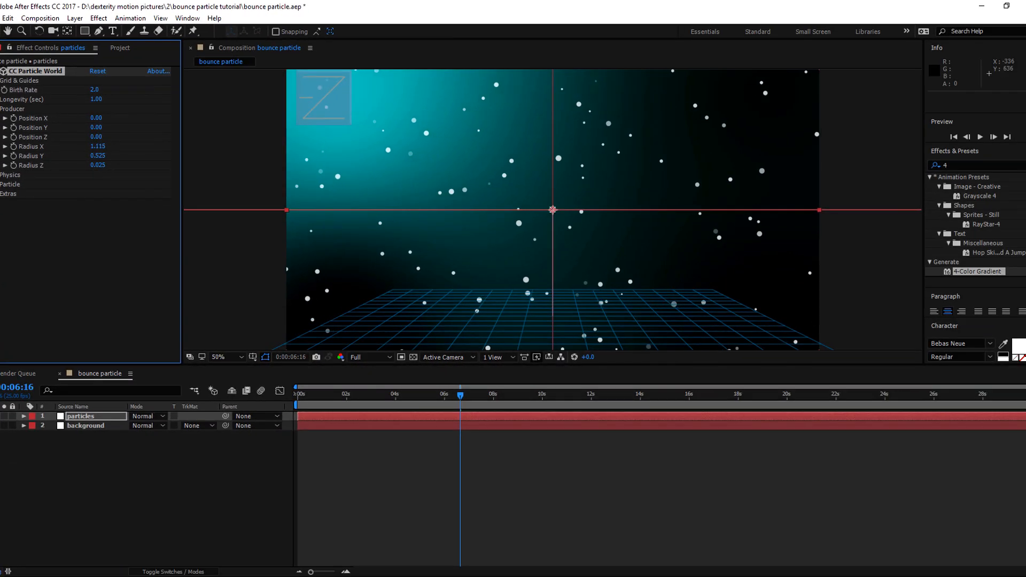
{"action": "left_click", "coordinate": [981, 137]}
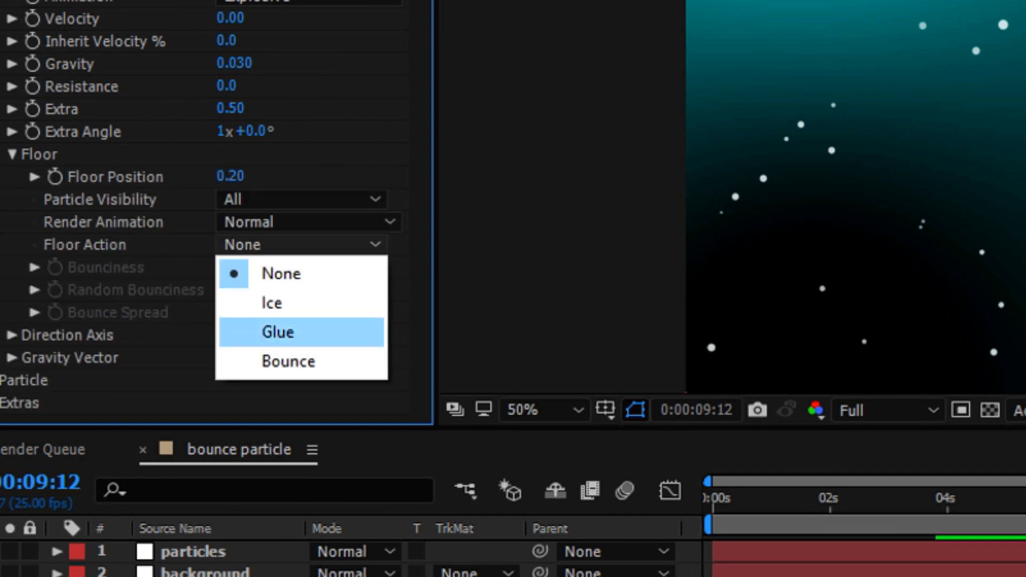
Set Floor Action to Bounce with bounciness 65, random bounciness 25 and bounce spread 10.
{"action": "left_click", "coordinate": [286, 360]}
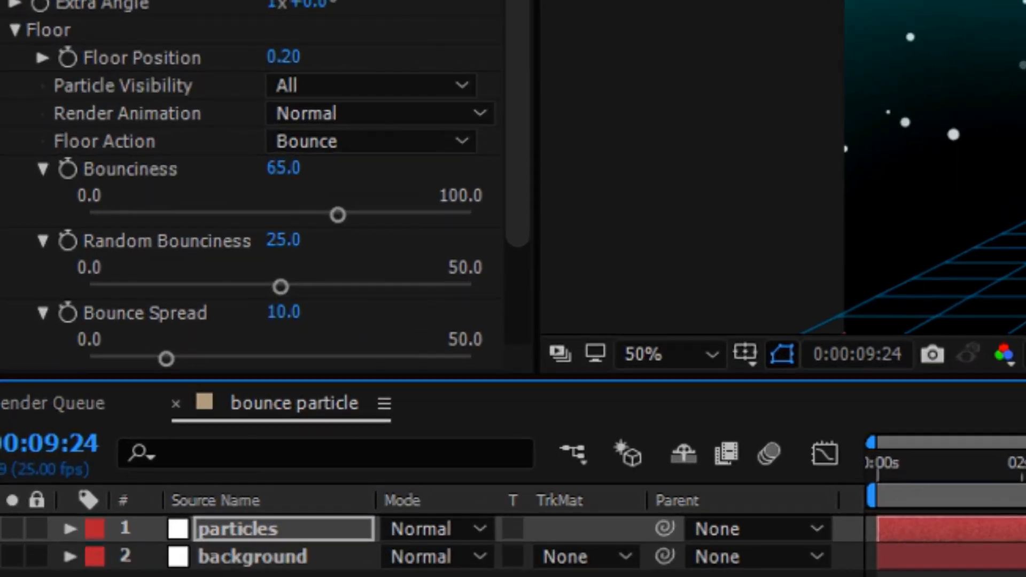
{"action": "left_click_drag", "start_coordinate": [337, 214], "coordinate": [157, 215]}
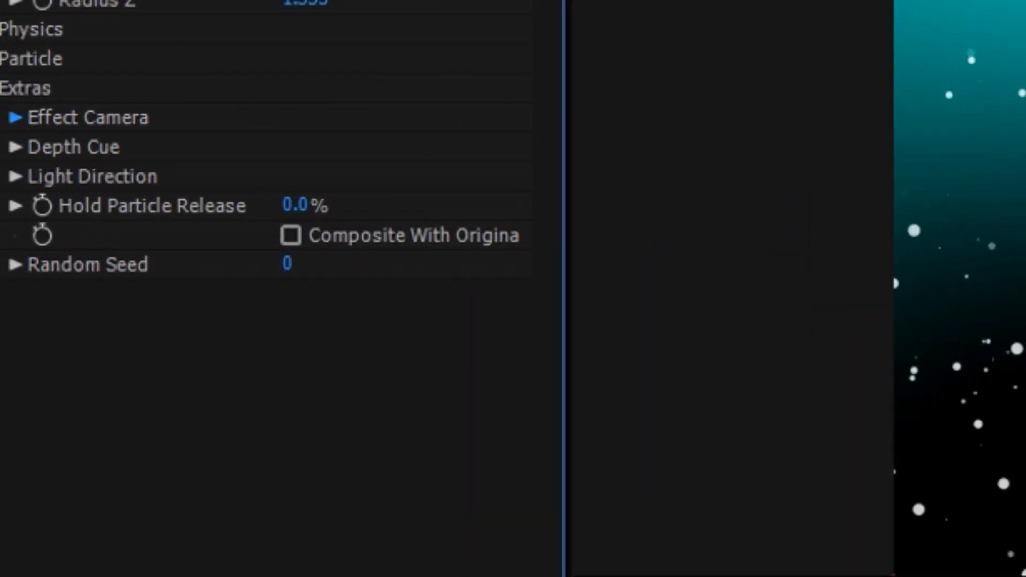
Tilt the effect camera Rotation X to 5 and widen its FOV to about 47.
{"action": "left_click", "coordinate": [14, 118]}
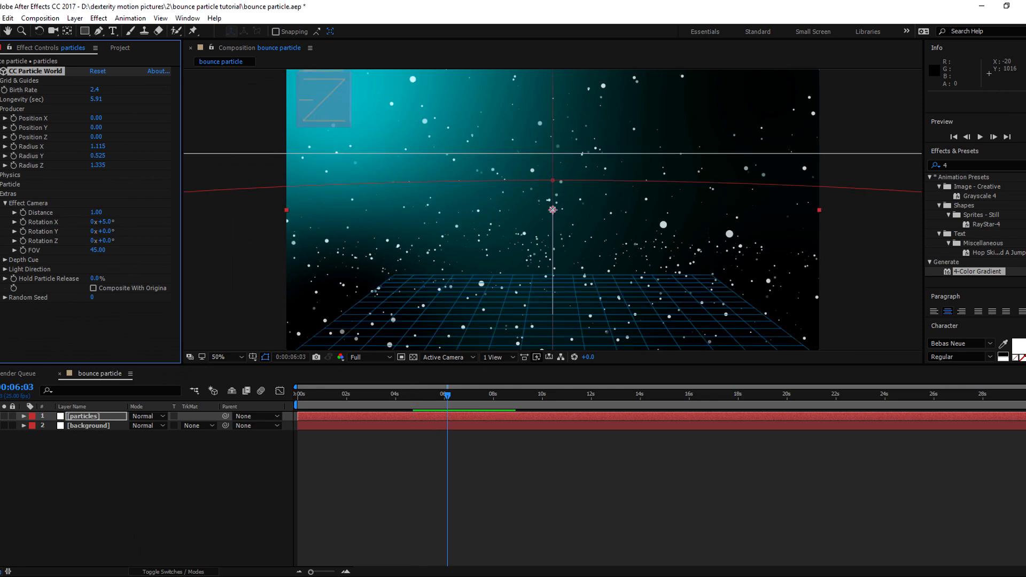
{"action": "left_click_drag", "start_coordinate": [97, 250], "coordinate": [99, 250]}
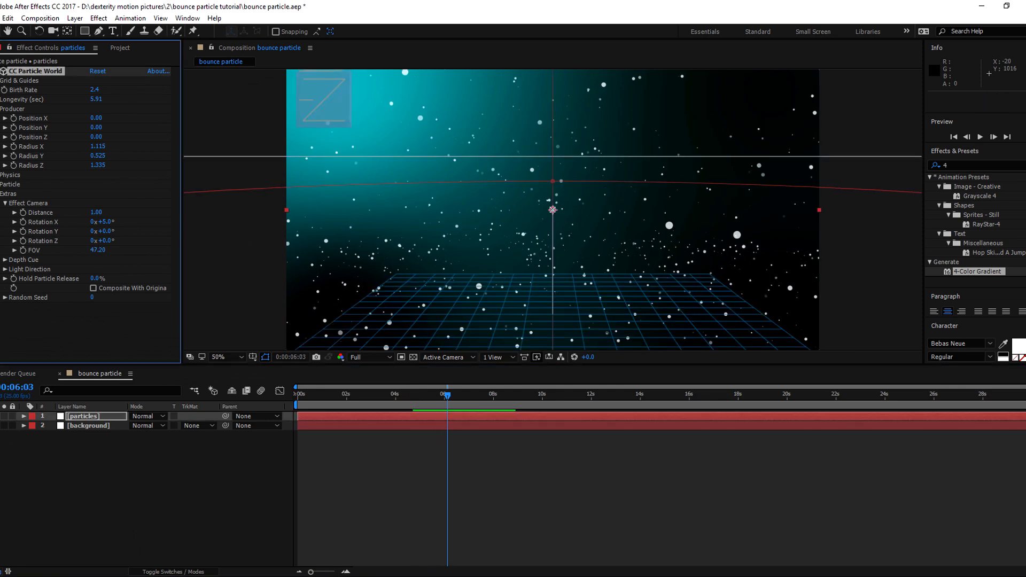
{"action": "left_click_drag", "start_coordinate": [99, 250], "coordinate": [97, 250]}
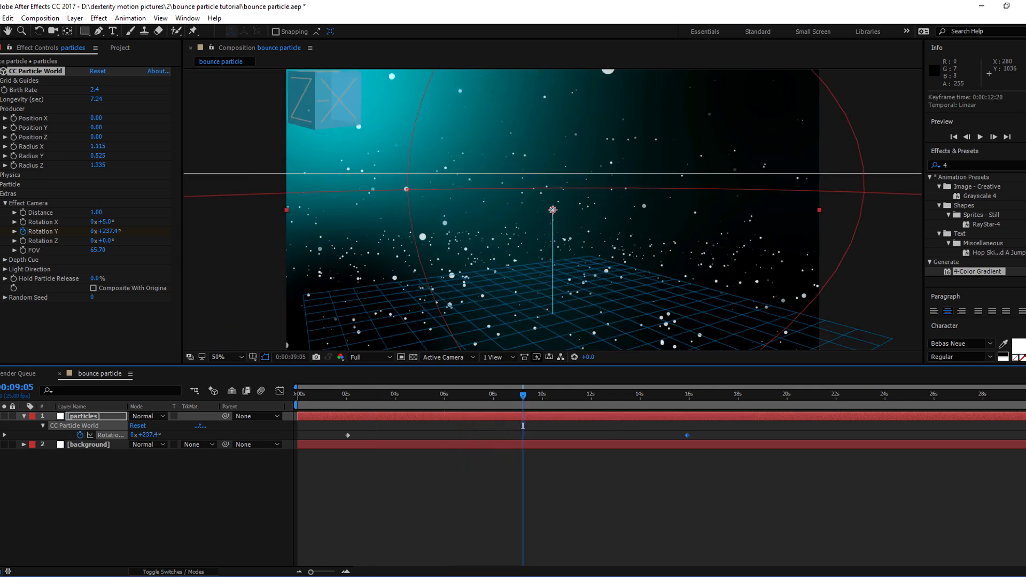
Keyframe the effect camera's Y rotation at different times and preview the orbit.
{"action": "left_click_drag", "start_coordinate": [523, 394], "coordinate": [410, 394]}
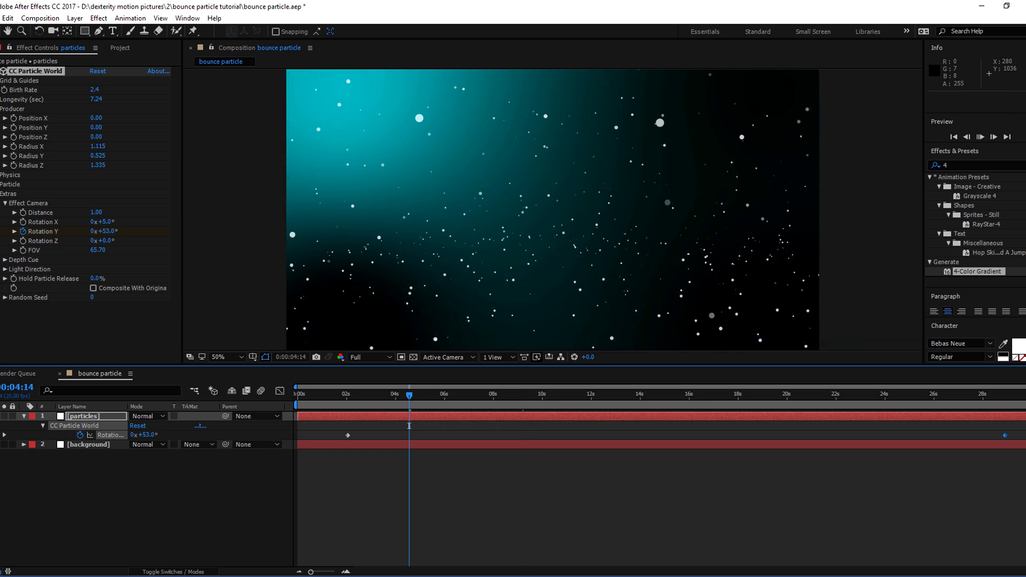
{"action": "key", "text": "space"}
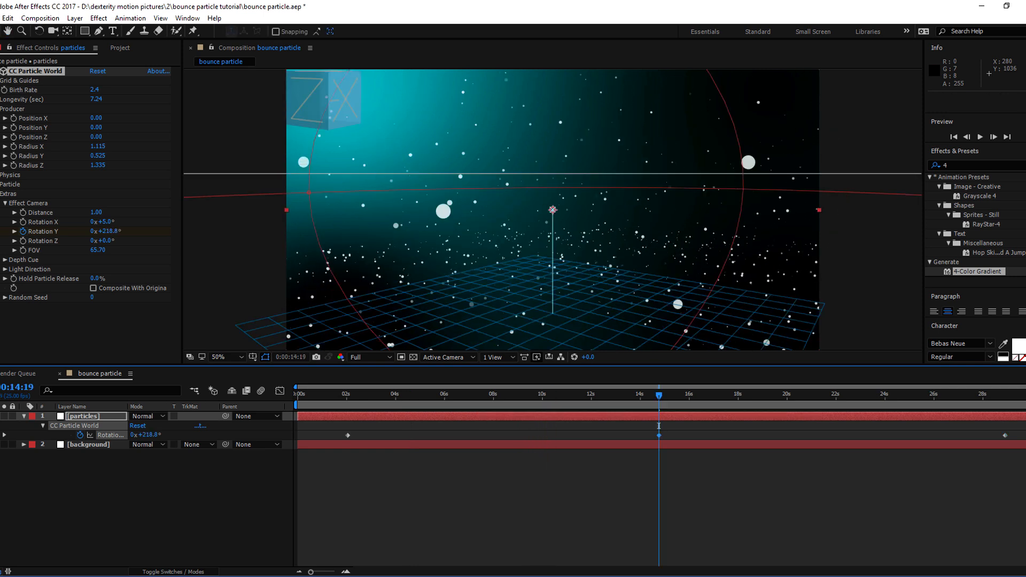
{"action": "left_click", "coordinate": [558, 394]}
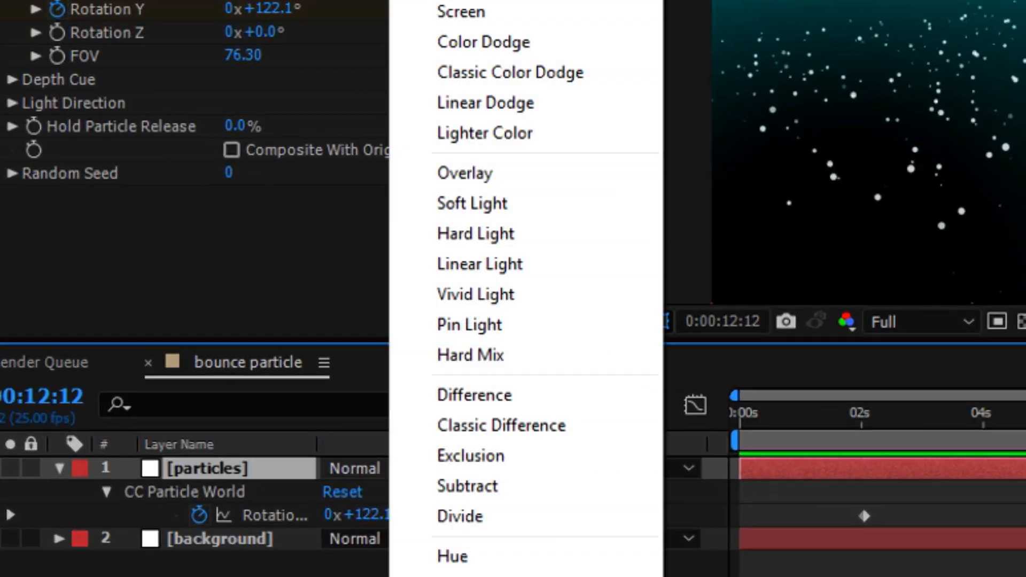
Set the particles layer's blend mode to Classic Color Dodge and raise Birth Rate to 3.1.
{"action": "left_click", "coordinate": [510, 72]}
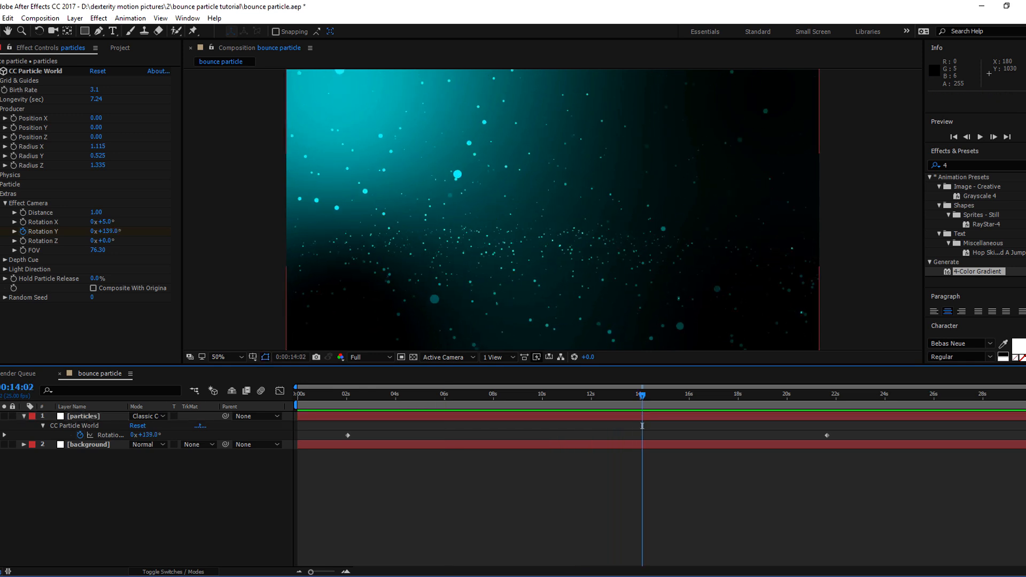
{"action": "left_click", "coordinate": [83, 416]}
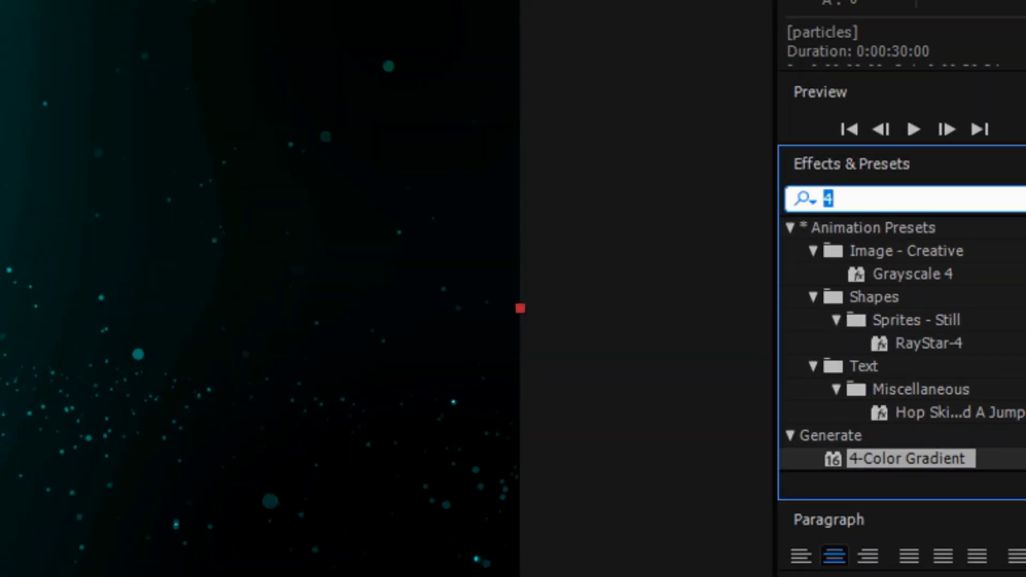
Apply a Glow effect to the particles with radius about 17 and preview the animation.
{"action": "type", "text": "glow"}
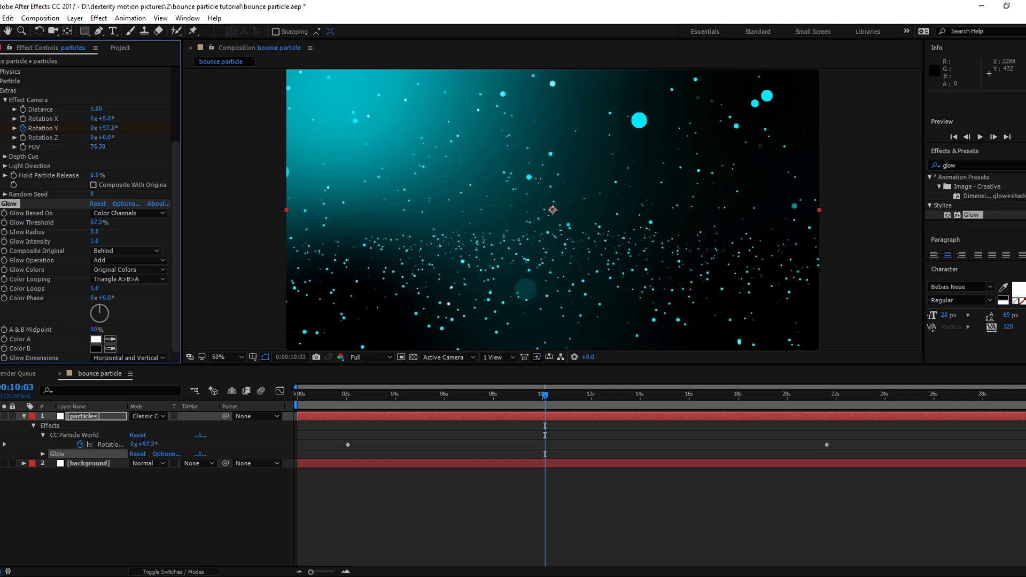
{"action": "type", "text": "16.0"}
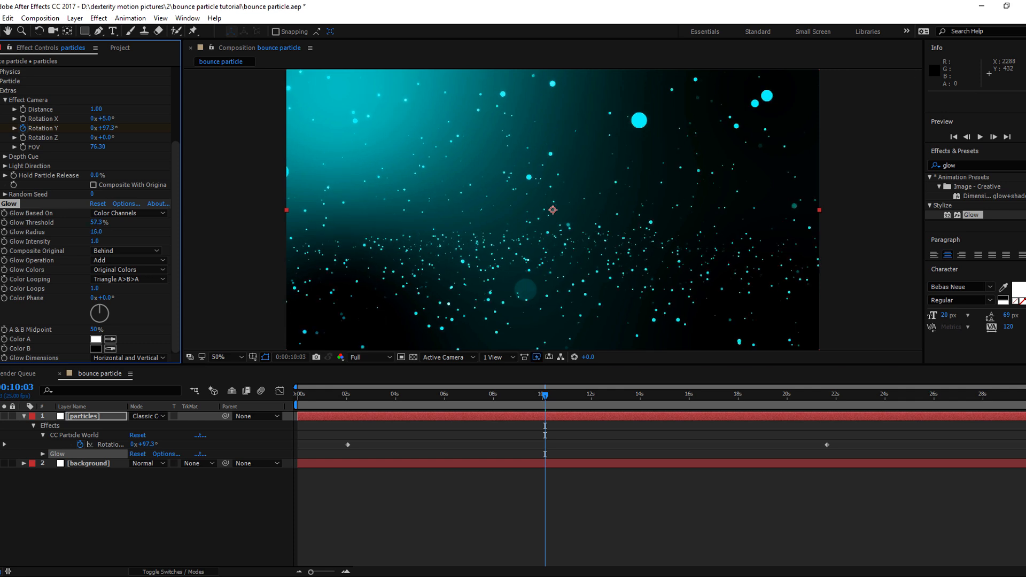
{"action": "left_click", "coordinate": [980, 137]}
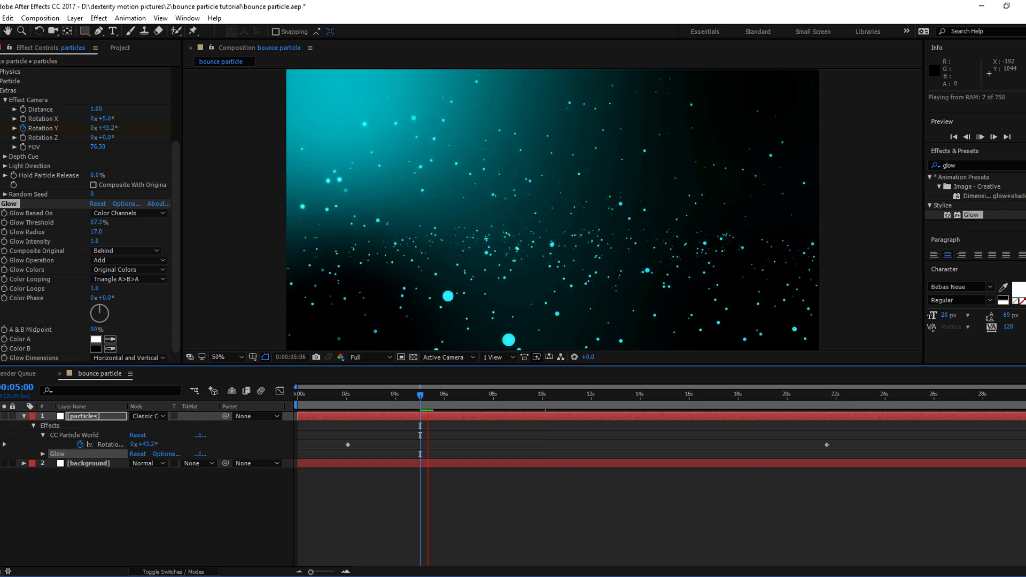